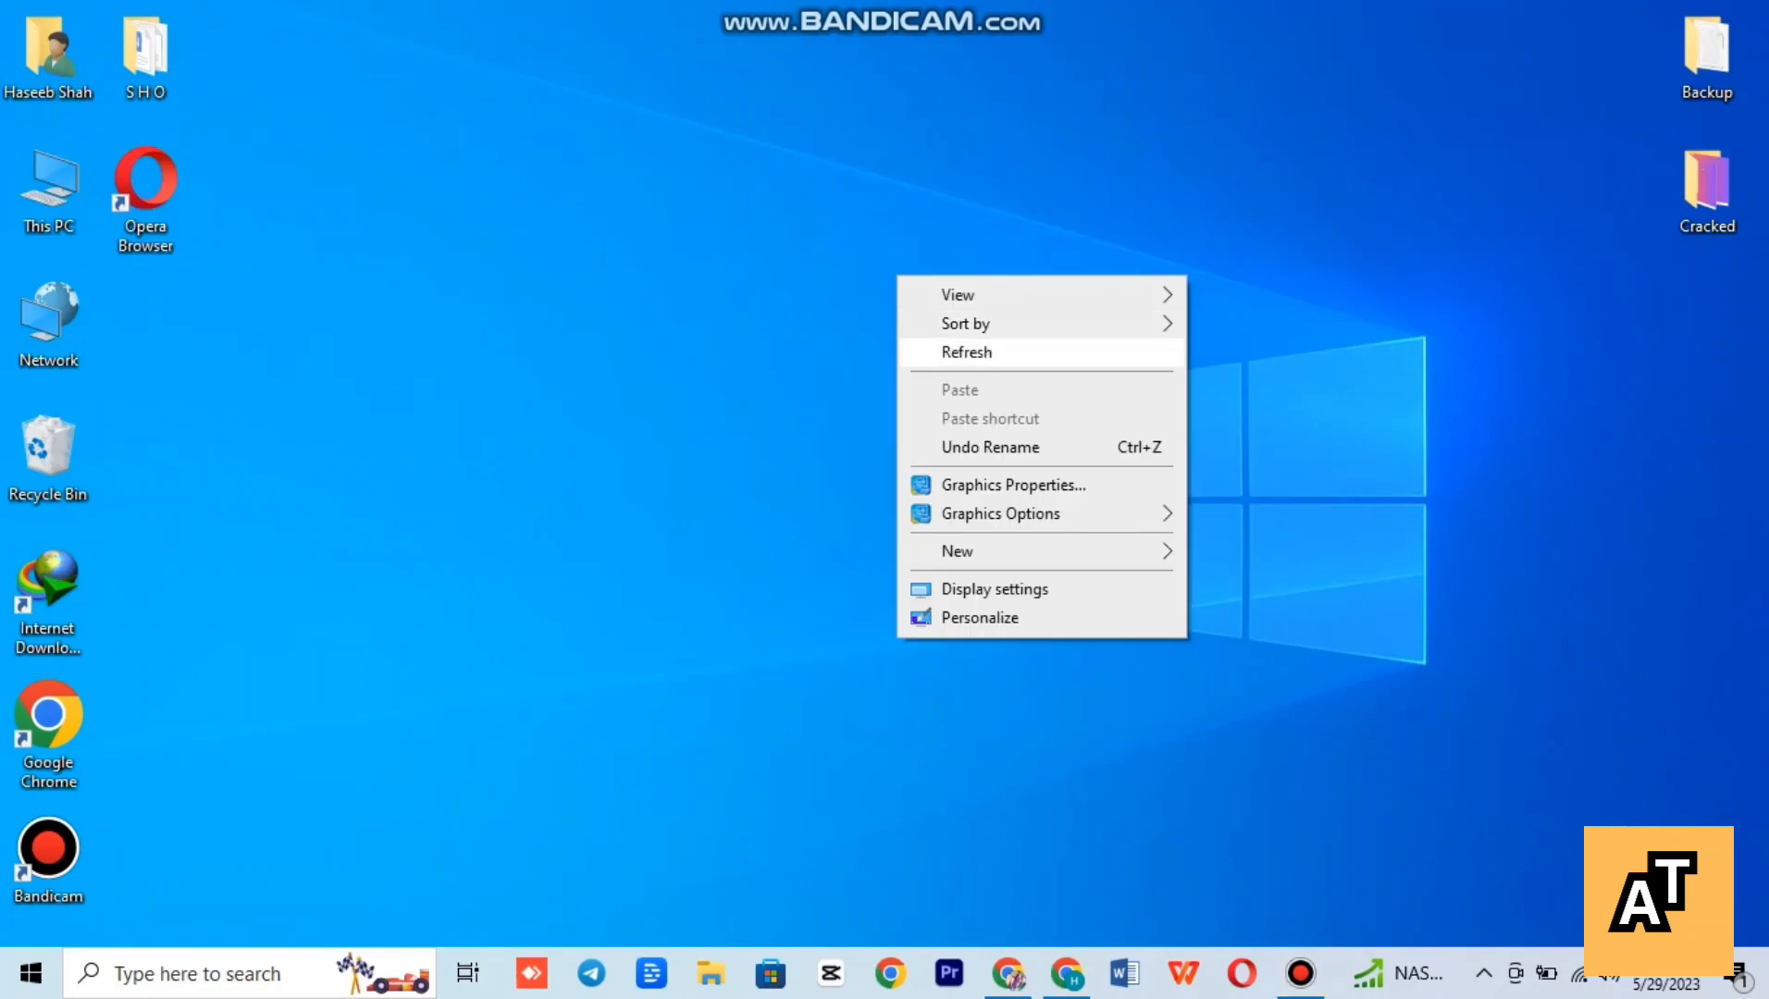
- Bring up the label picker for the Topics card on the How To Tutorial Videos board
{"action": "left_click", "coordinate": [966, 352]}
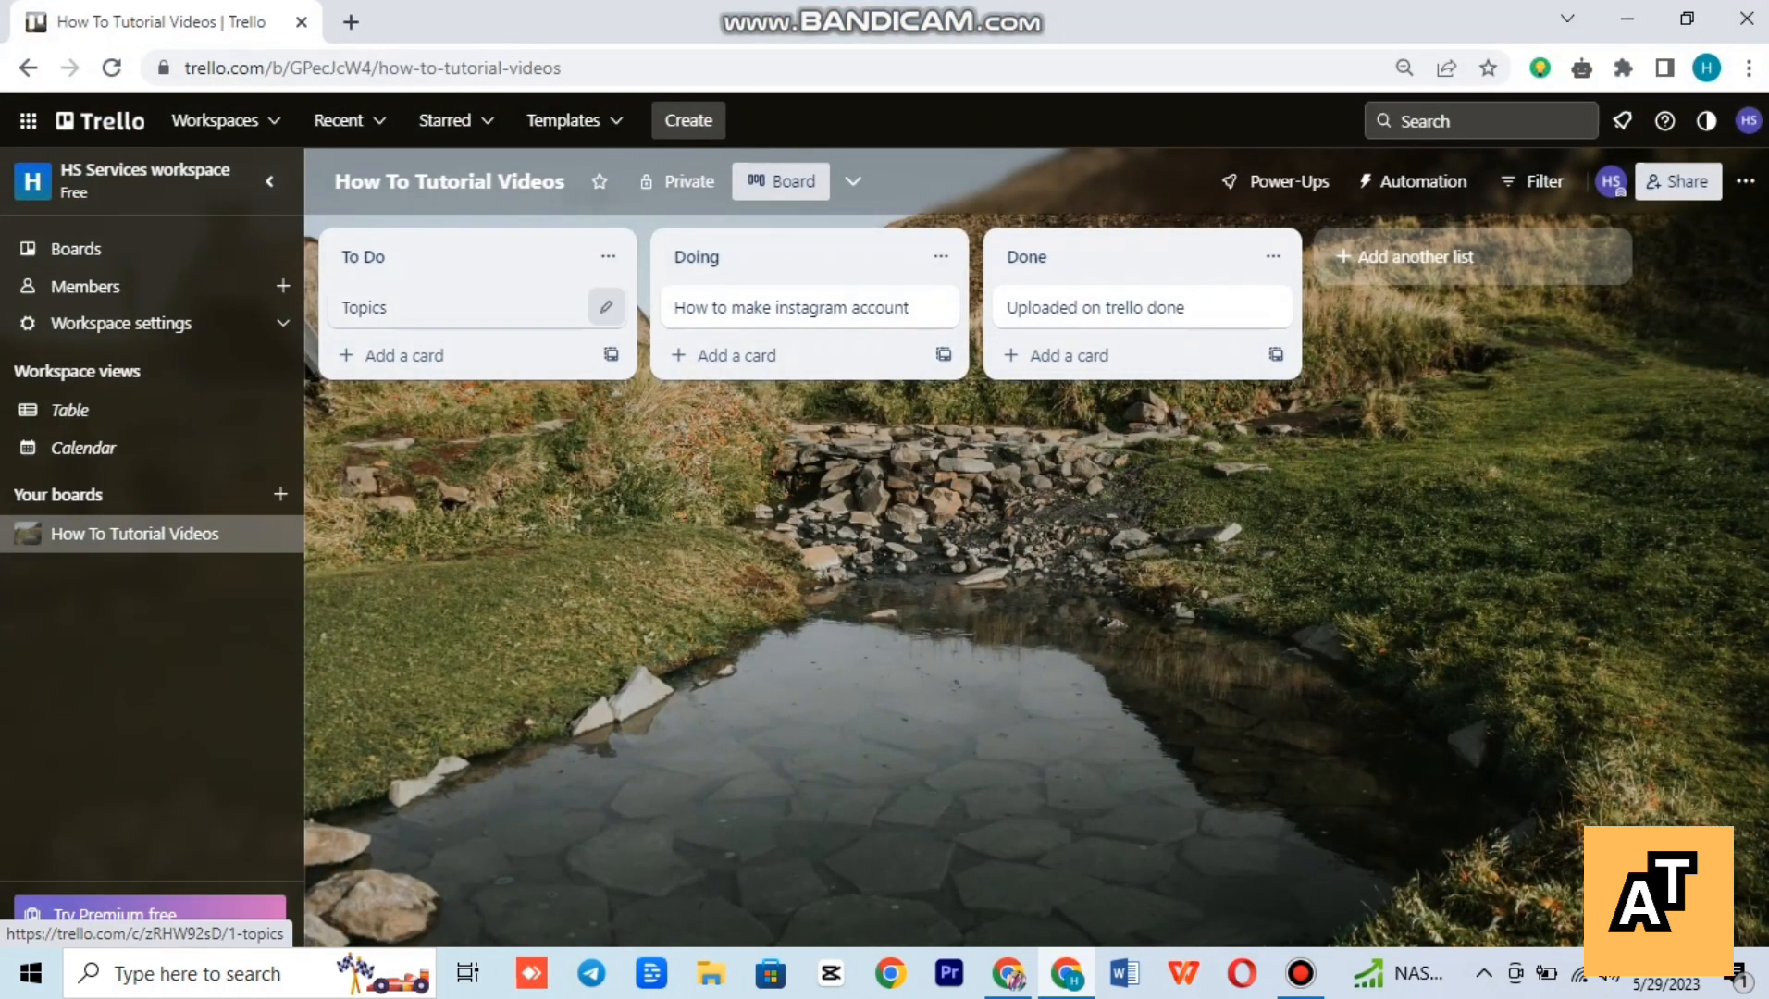
{"action": "left_click", "coordinate": [605, 308]}
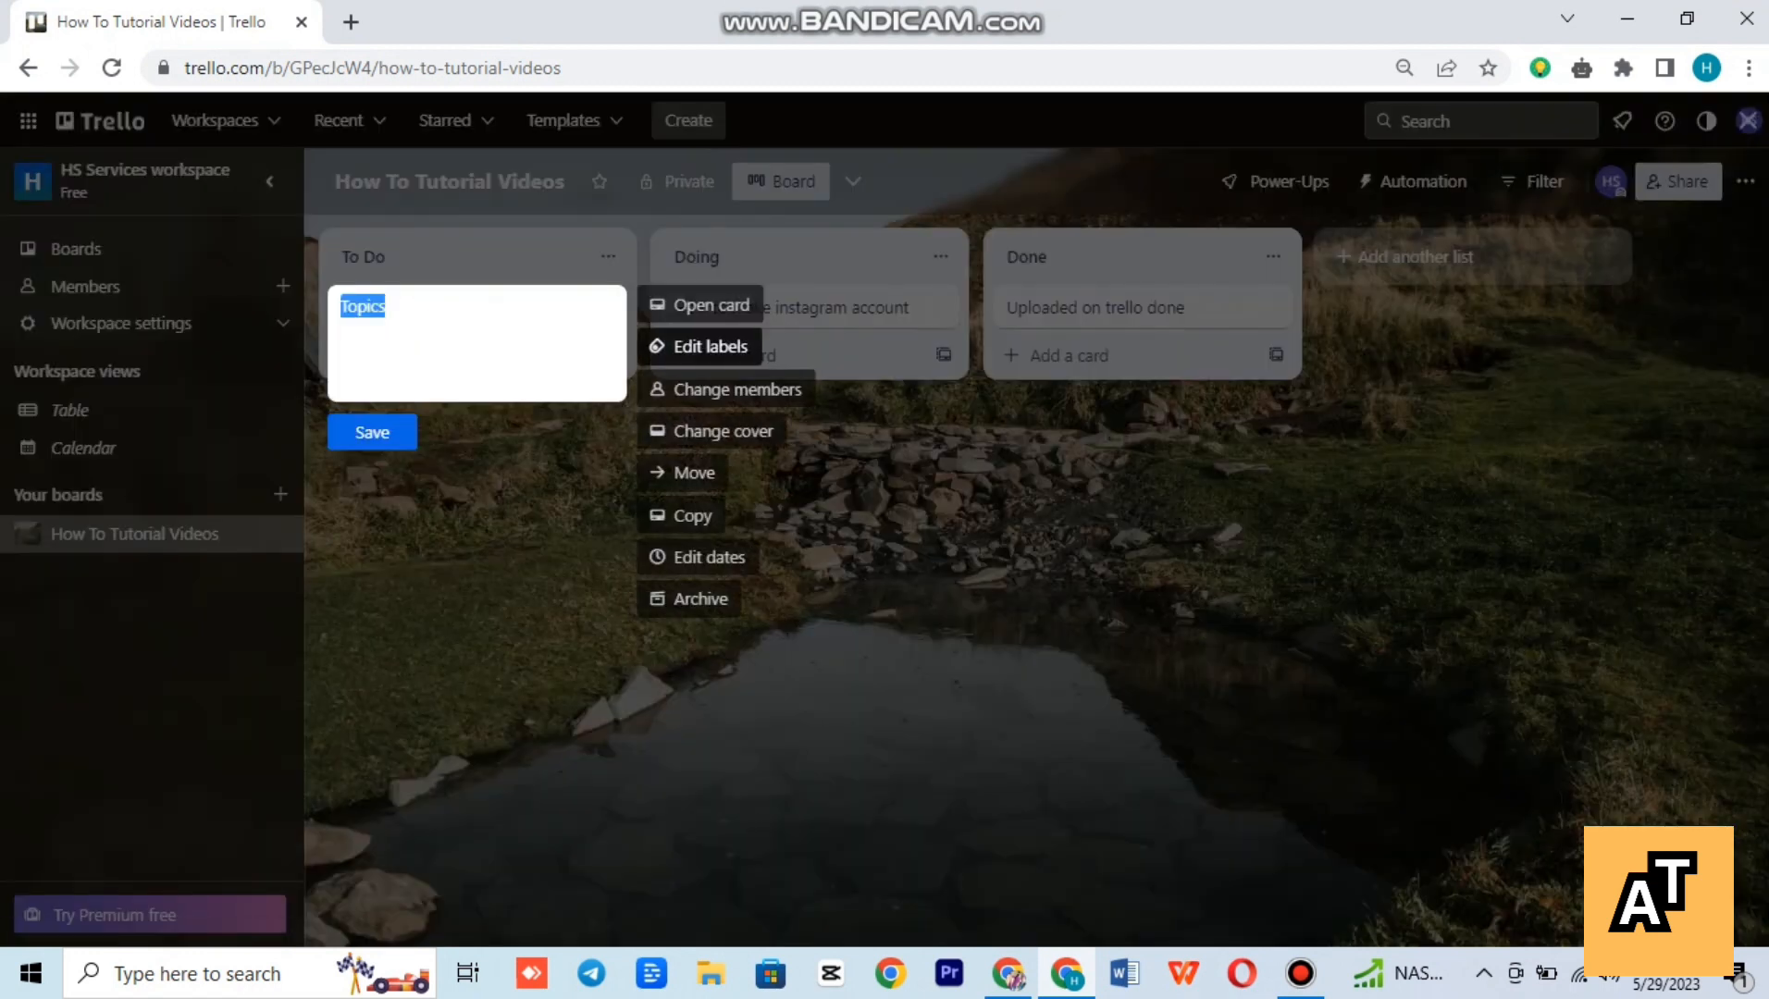
{"action": "left_click", "coordinate": [698, 346]}
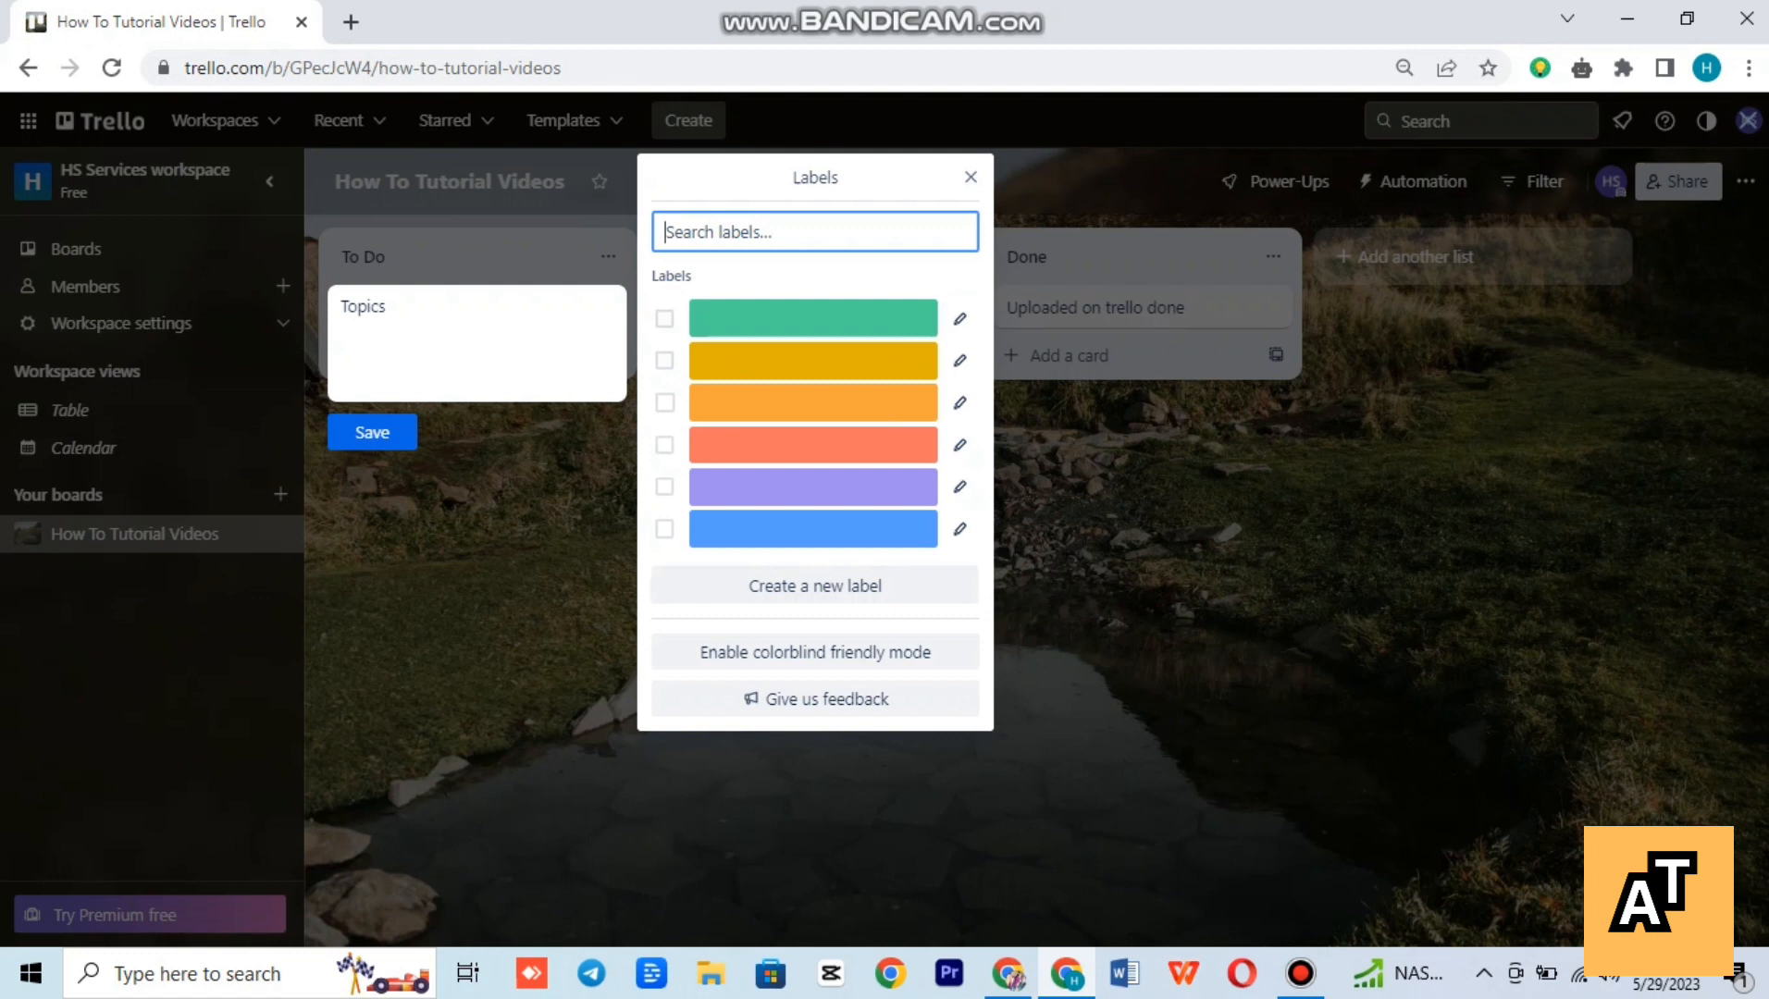
- Create a bold purple label named 'Youtube Shorts' and attach it to Topics
{"action": "left_click", "coordinate": [814, 584]}
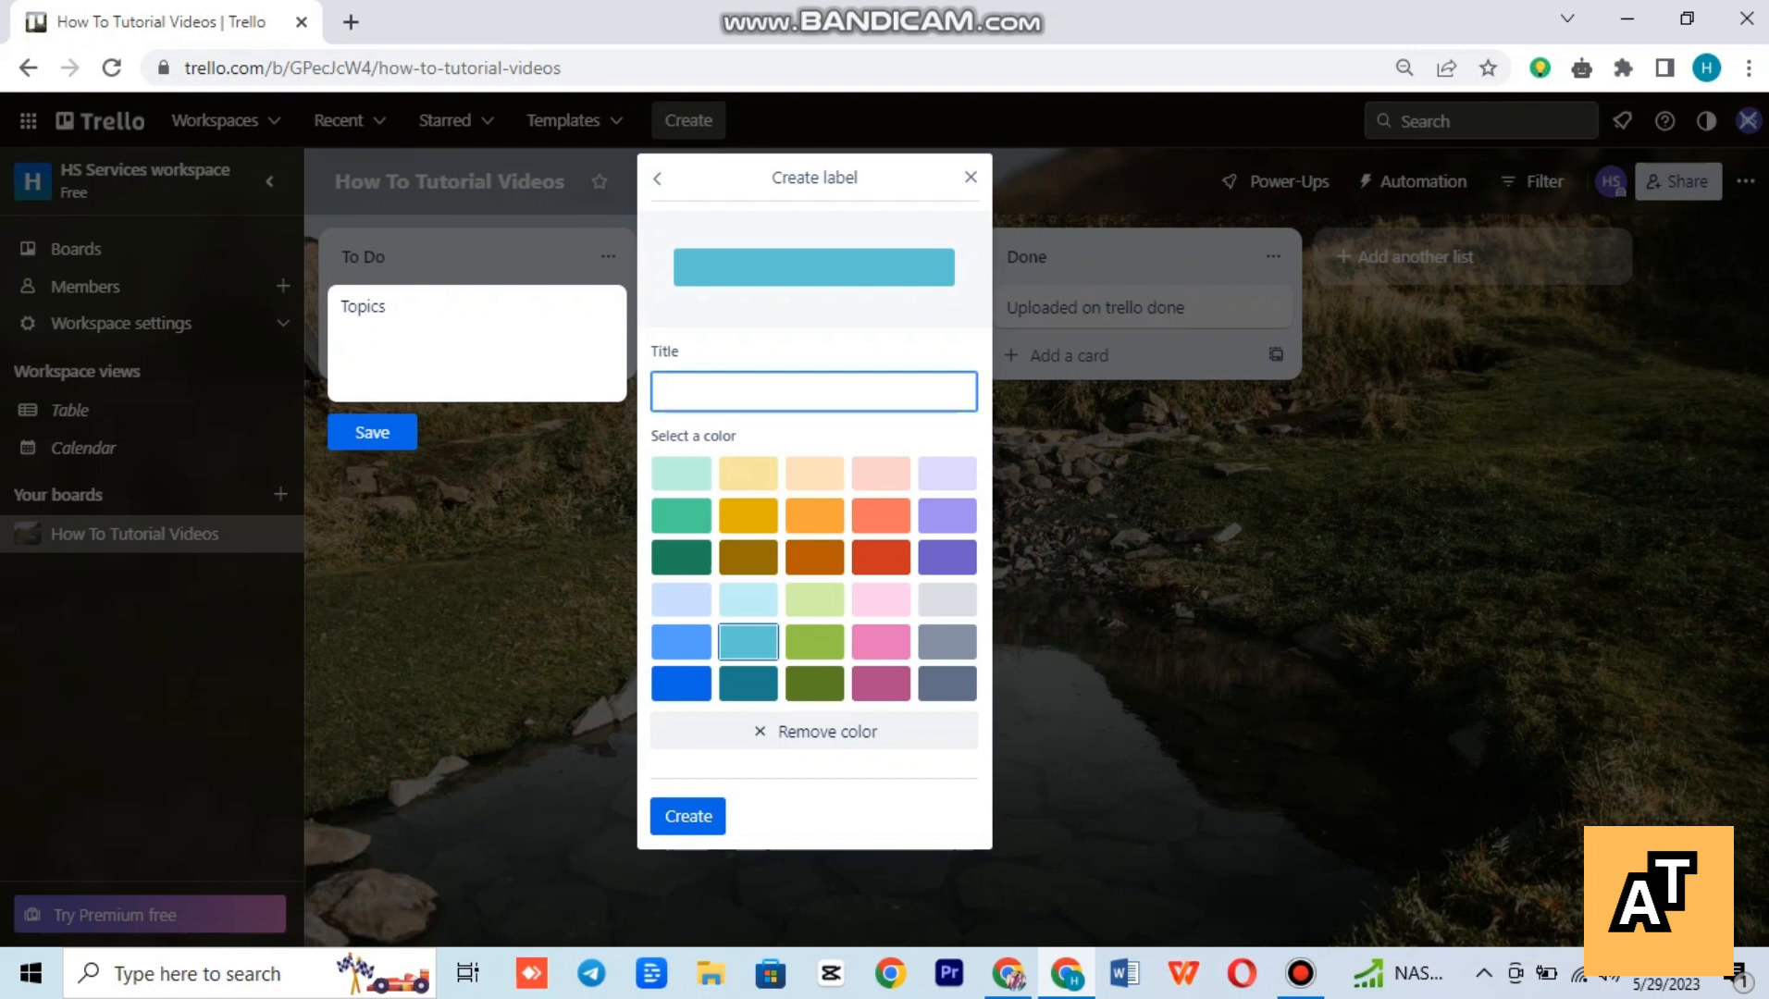
{"action": "type", "text": "Youtube"}
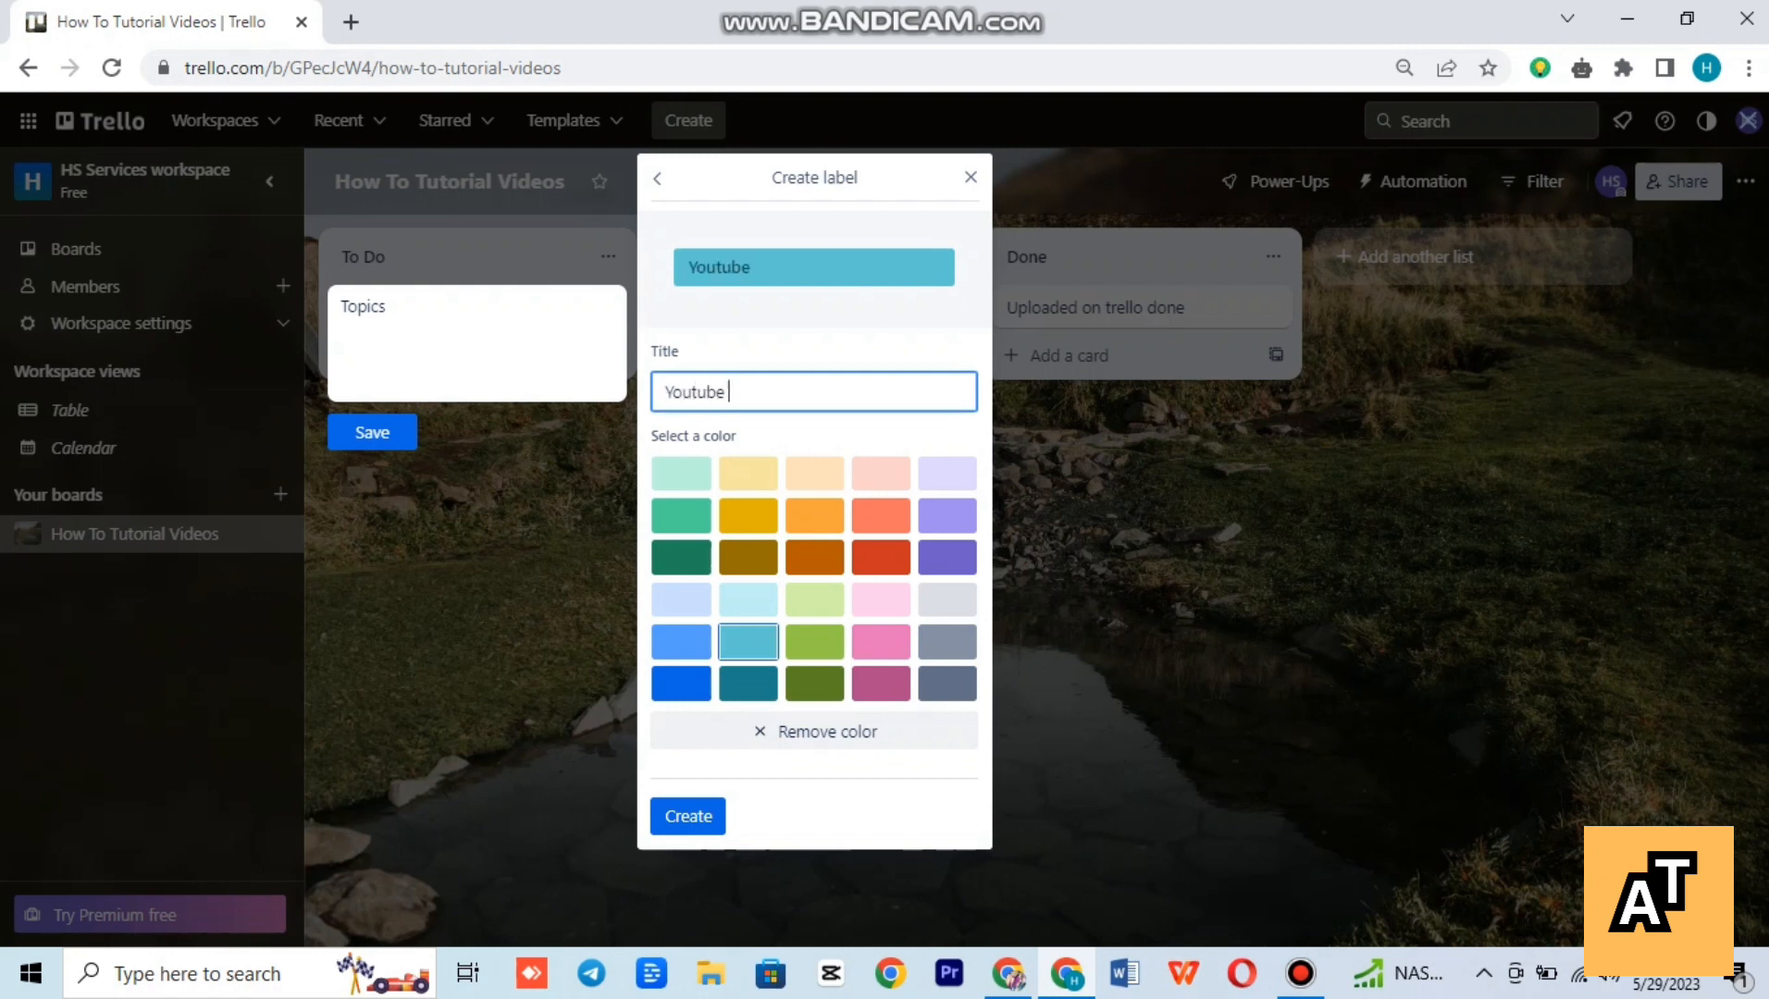
{"action": "type", "text": "Shorts"}
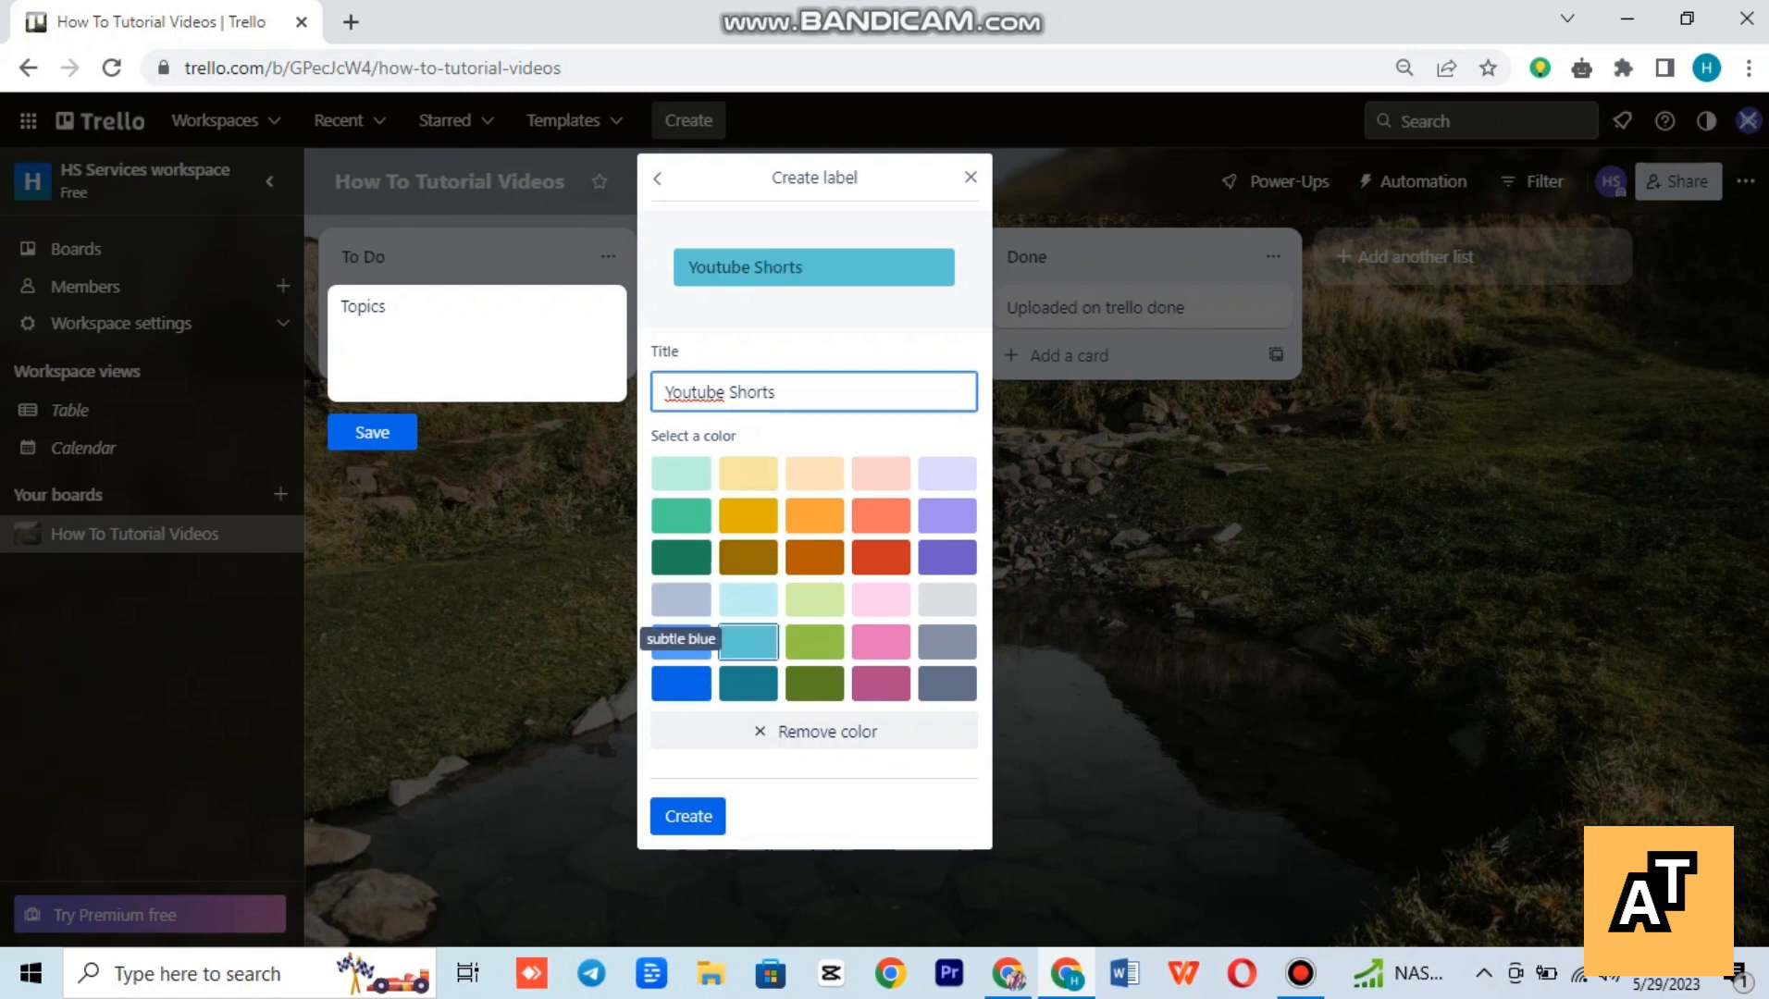
{"action": "left_click", "coordinate": [945, 555]}
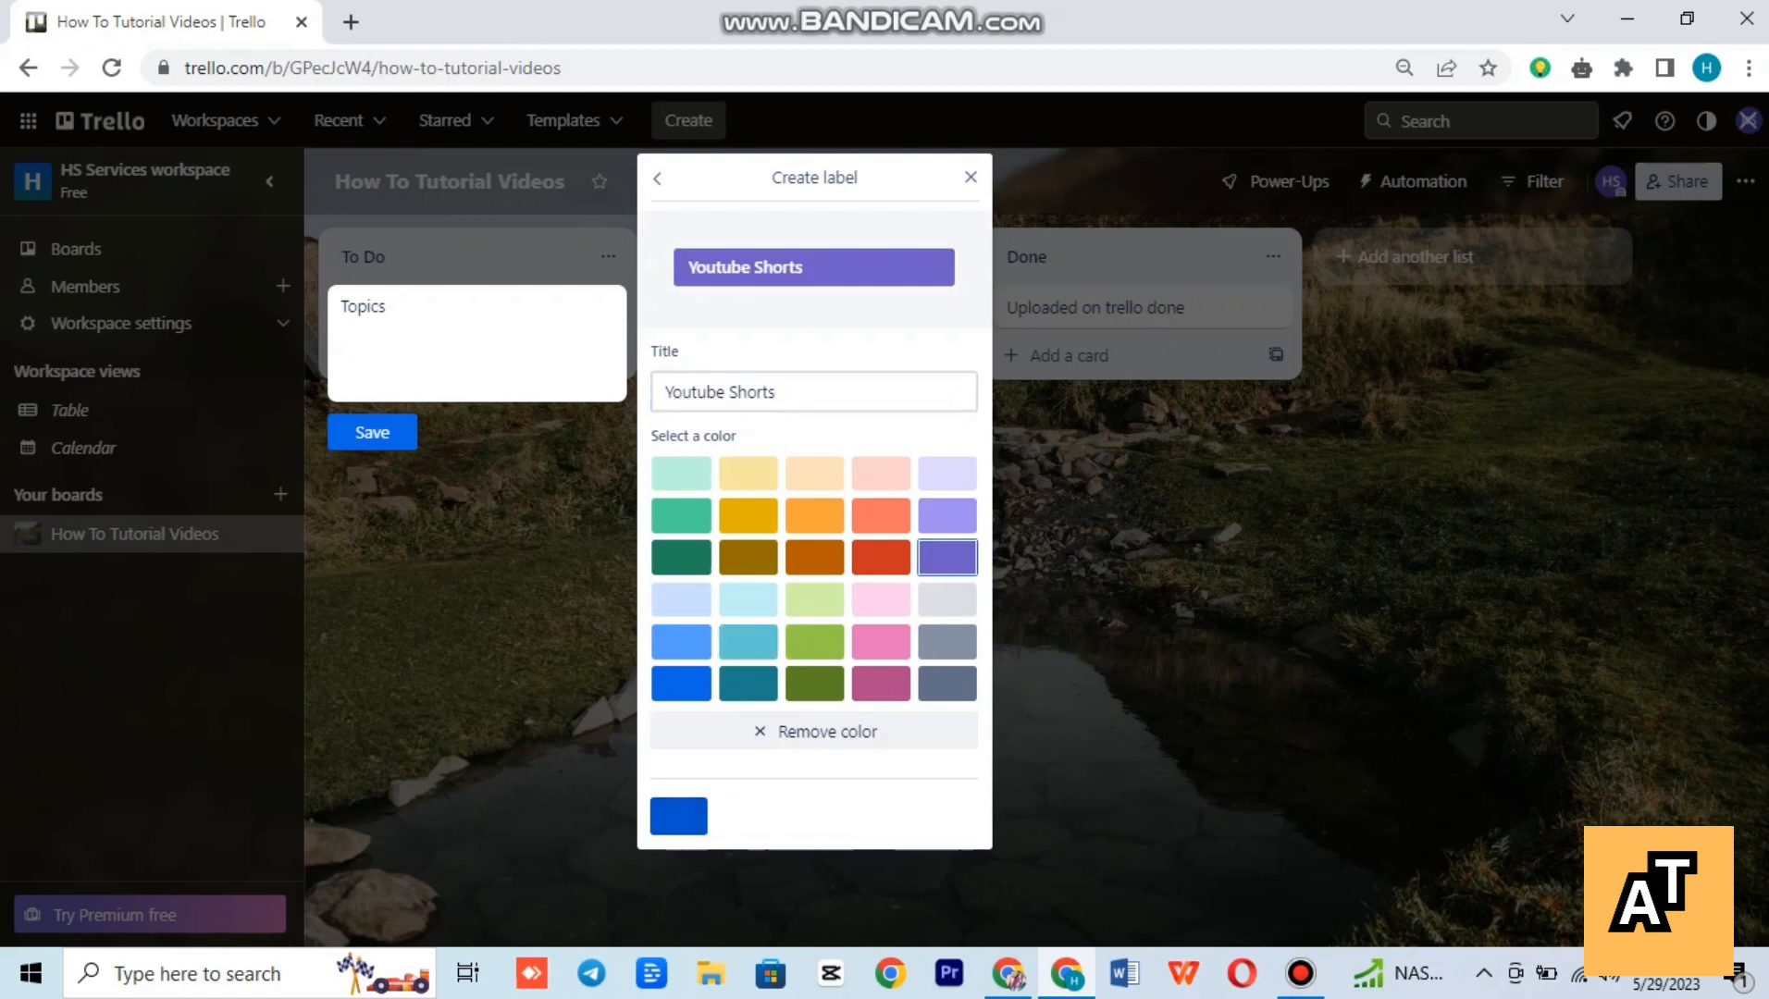
{"action": "left_click", "coordinate": [657, 177]}
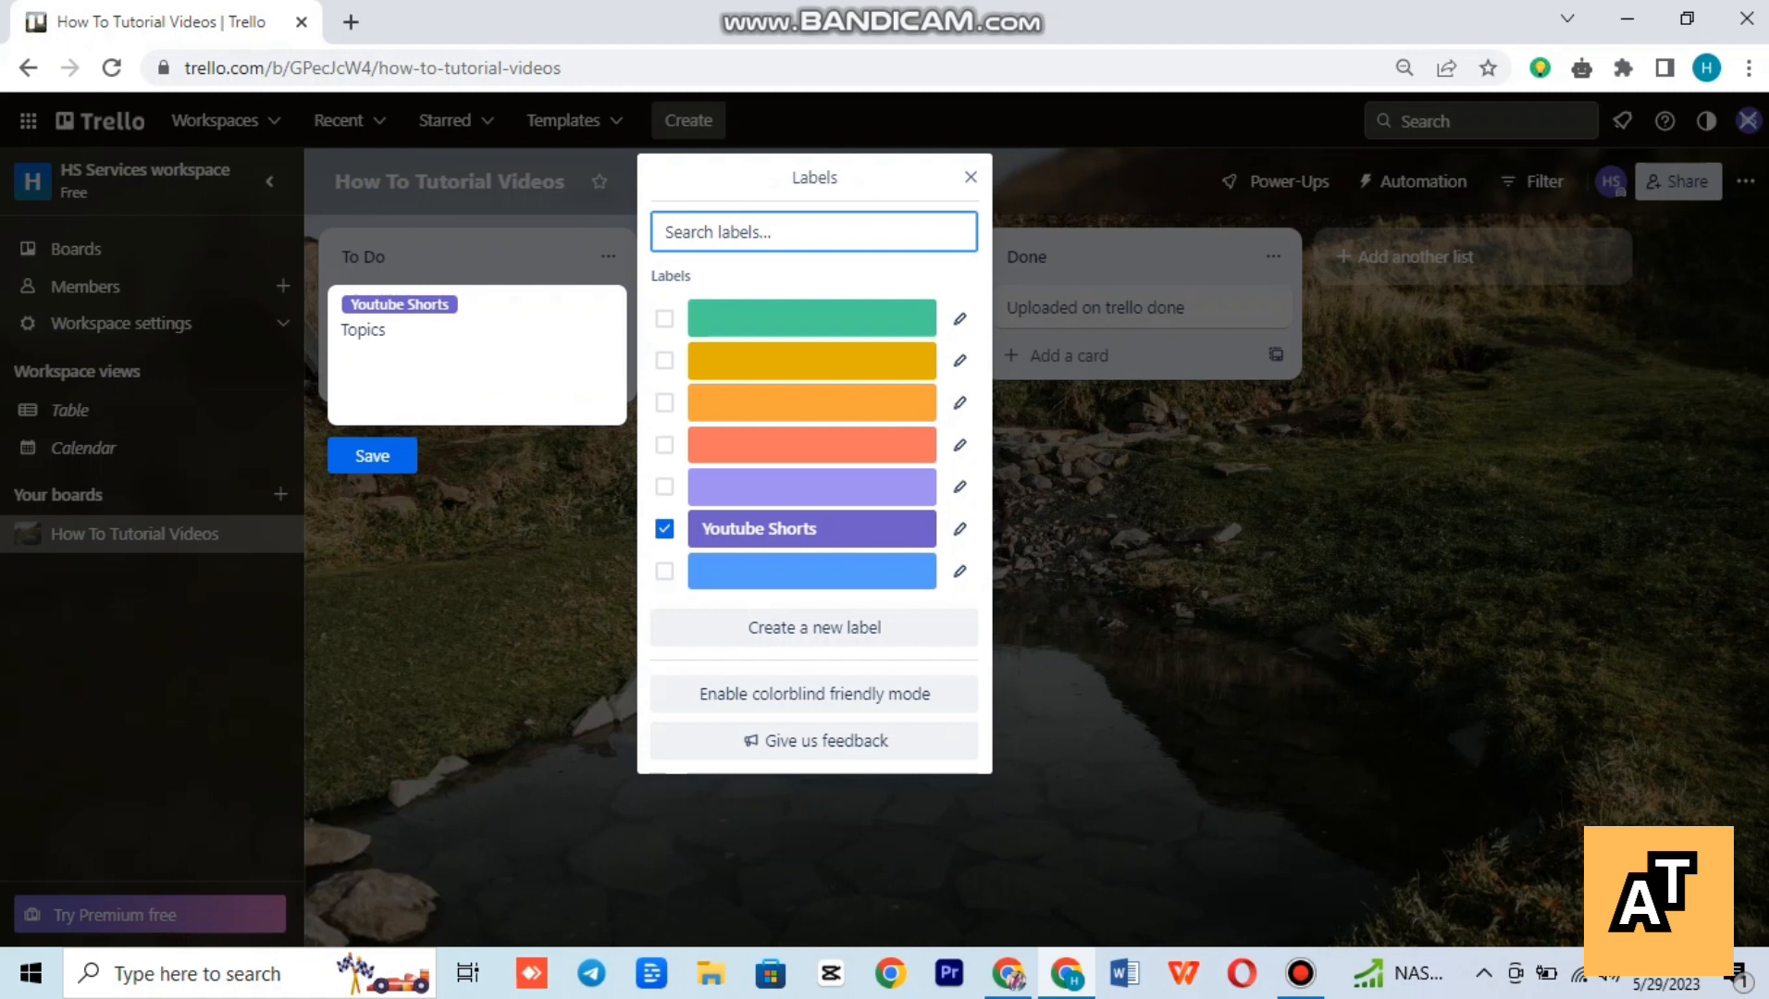
- Reopen the Youtube Shorts label for editing and select the word 'Shorts' in its title
{"action": "left_click", "coordinate": [968, 177]}
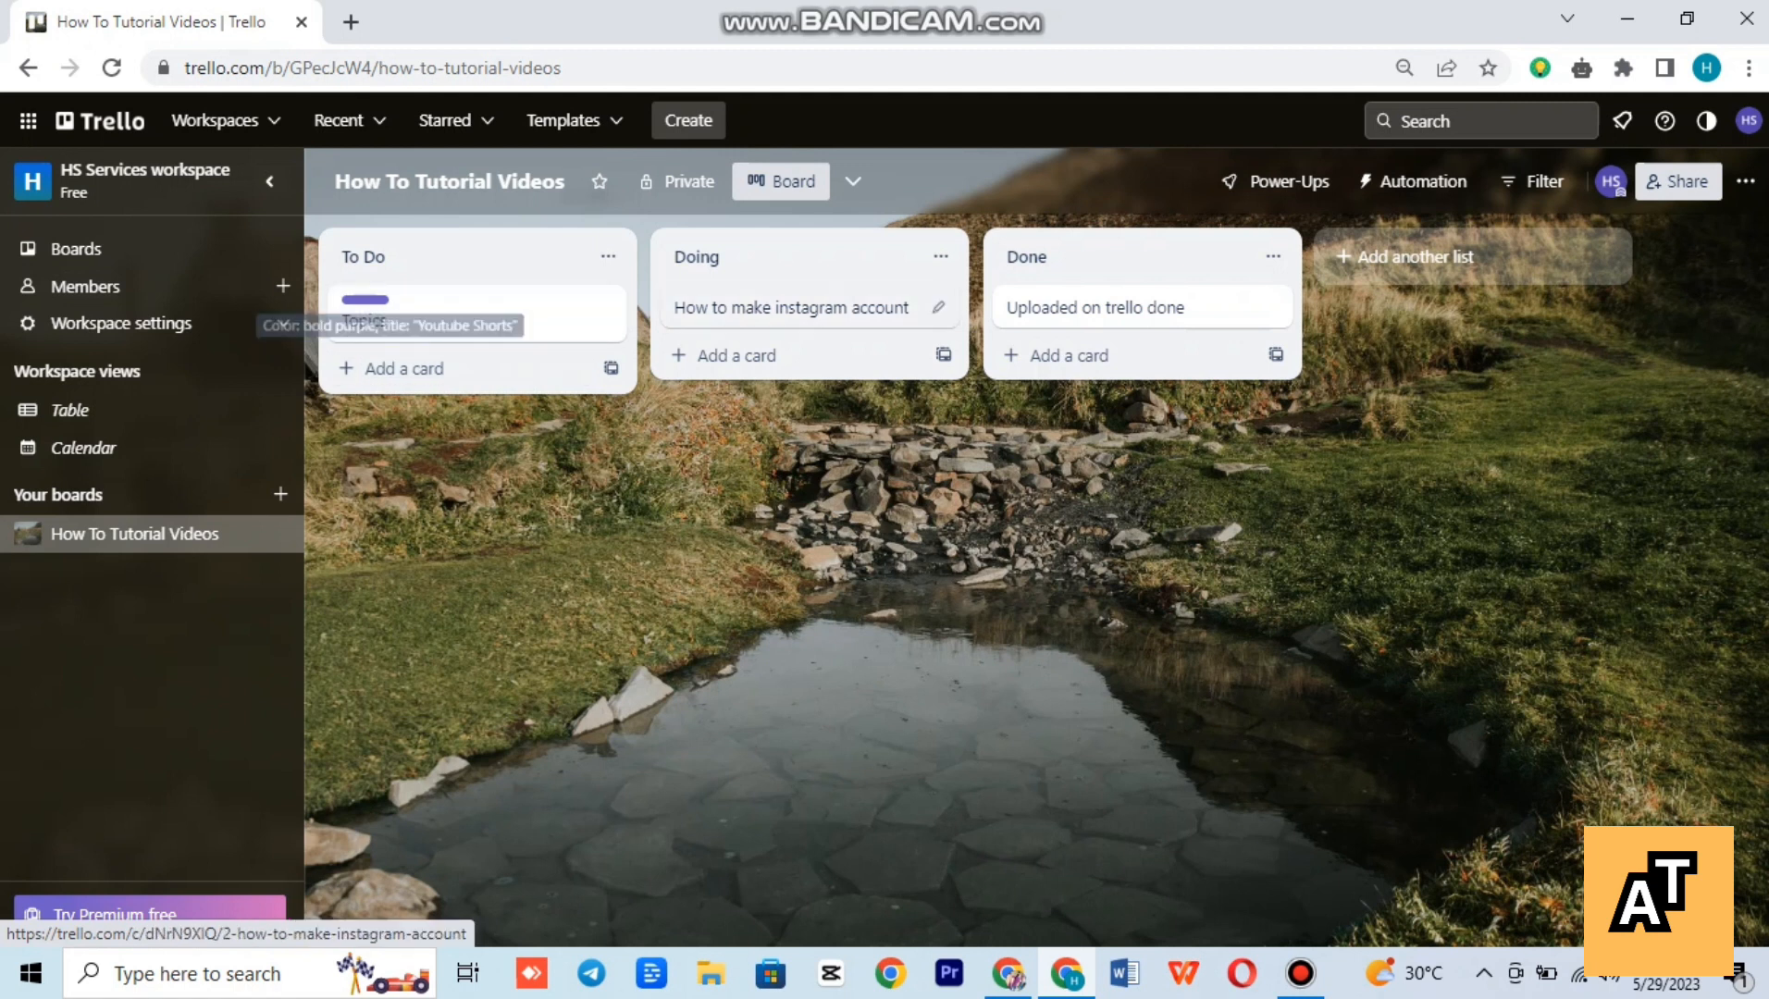
{"action": "left_click", "coordinate": [363, 299]}
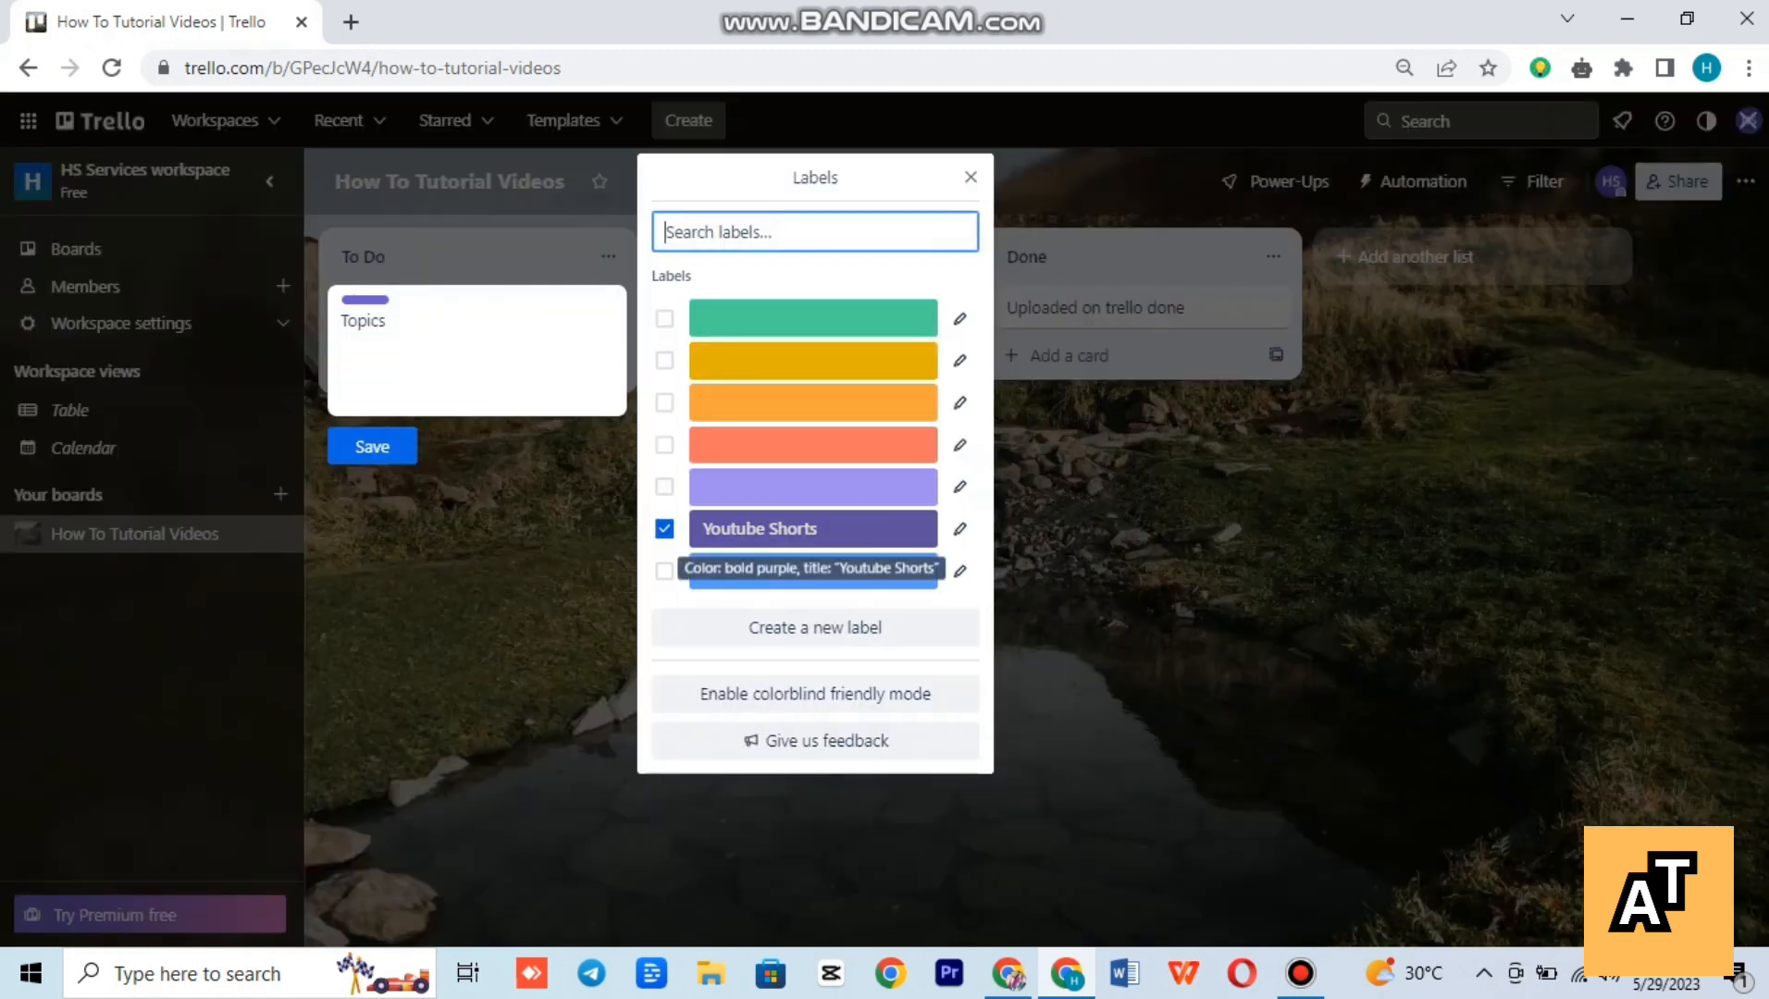
{"action": "left_click", "coordinate": [959, 528]}
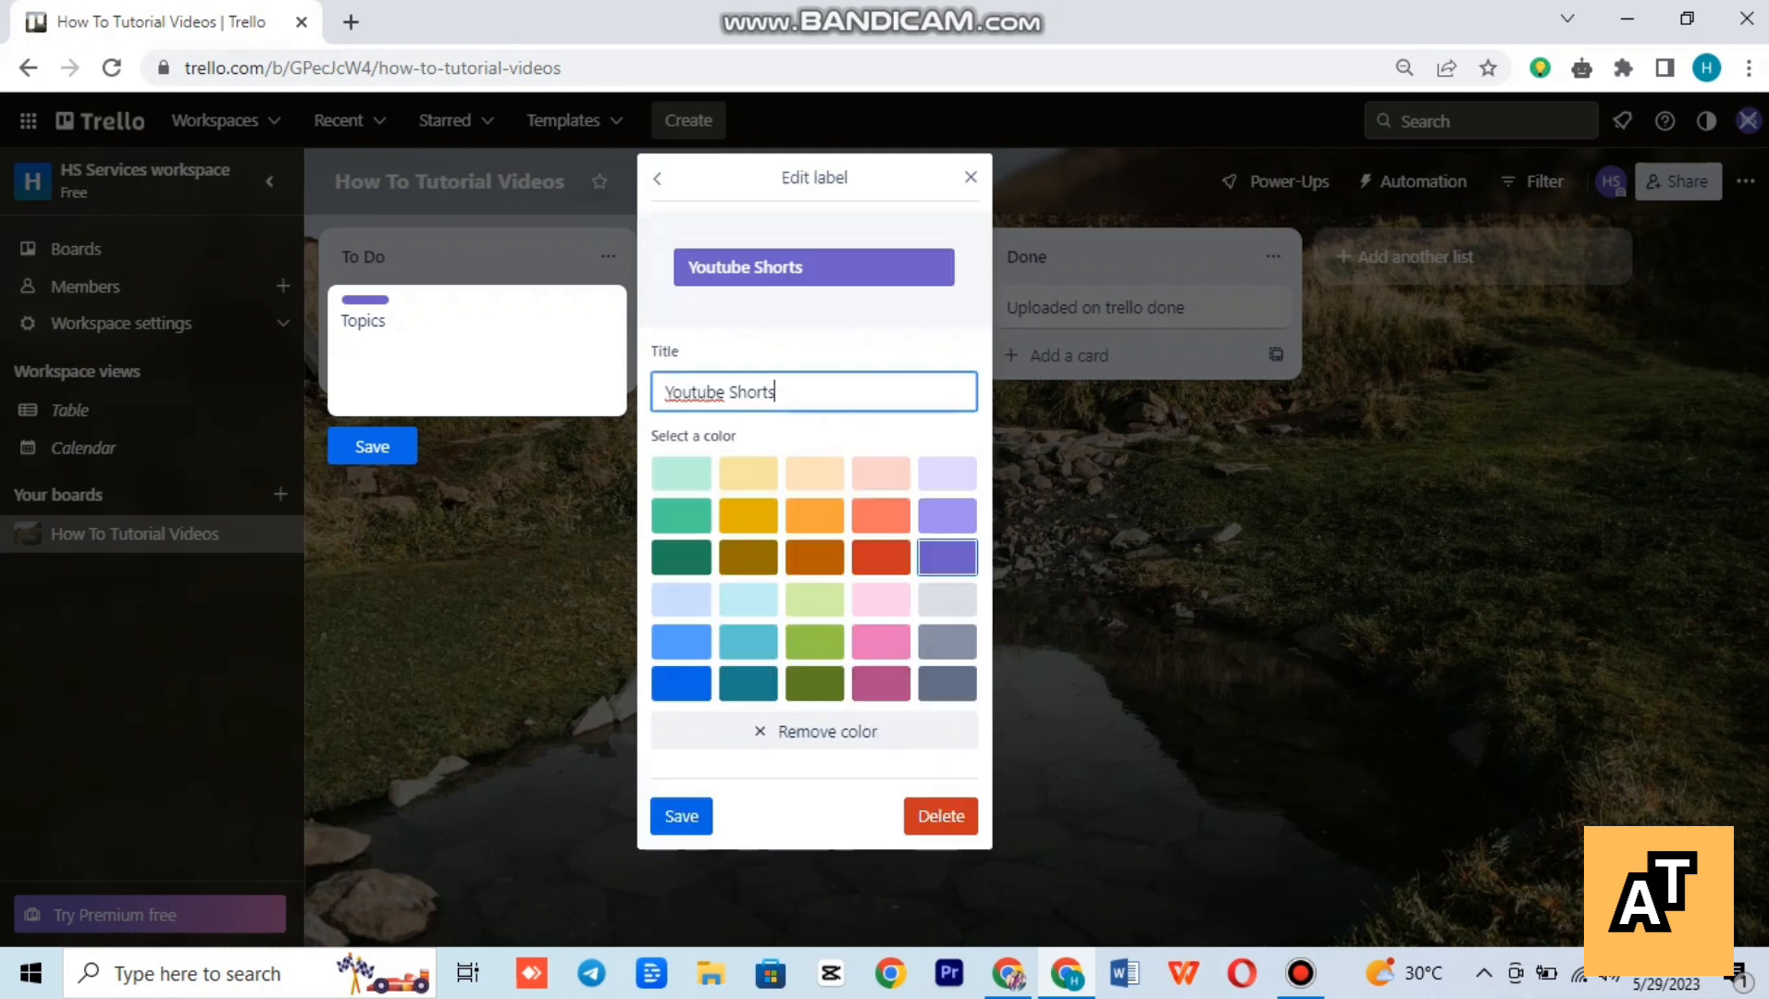
{"action": "double_click", "coordinate": [757, 391]}
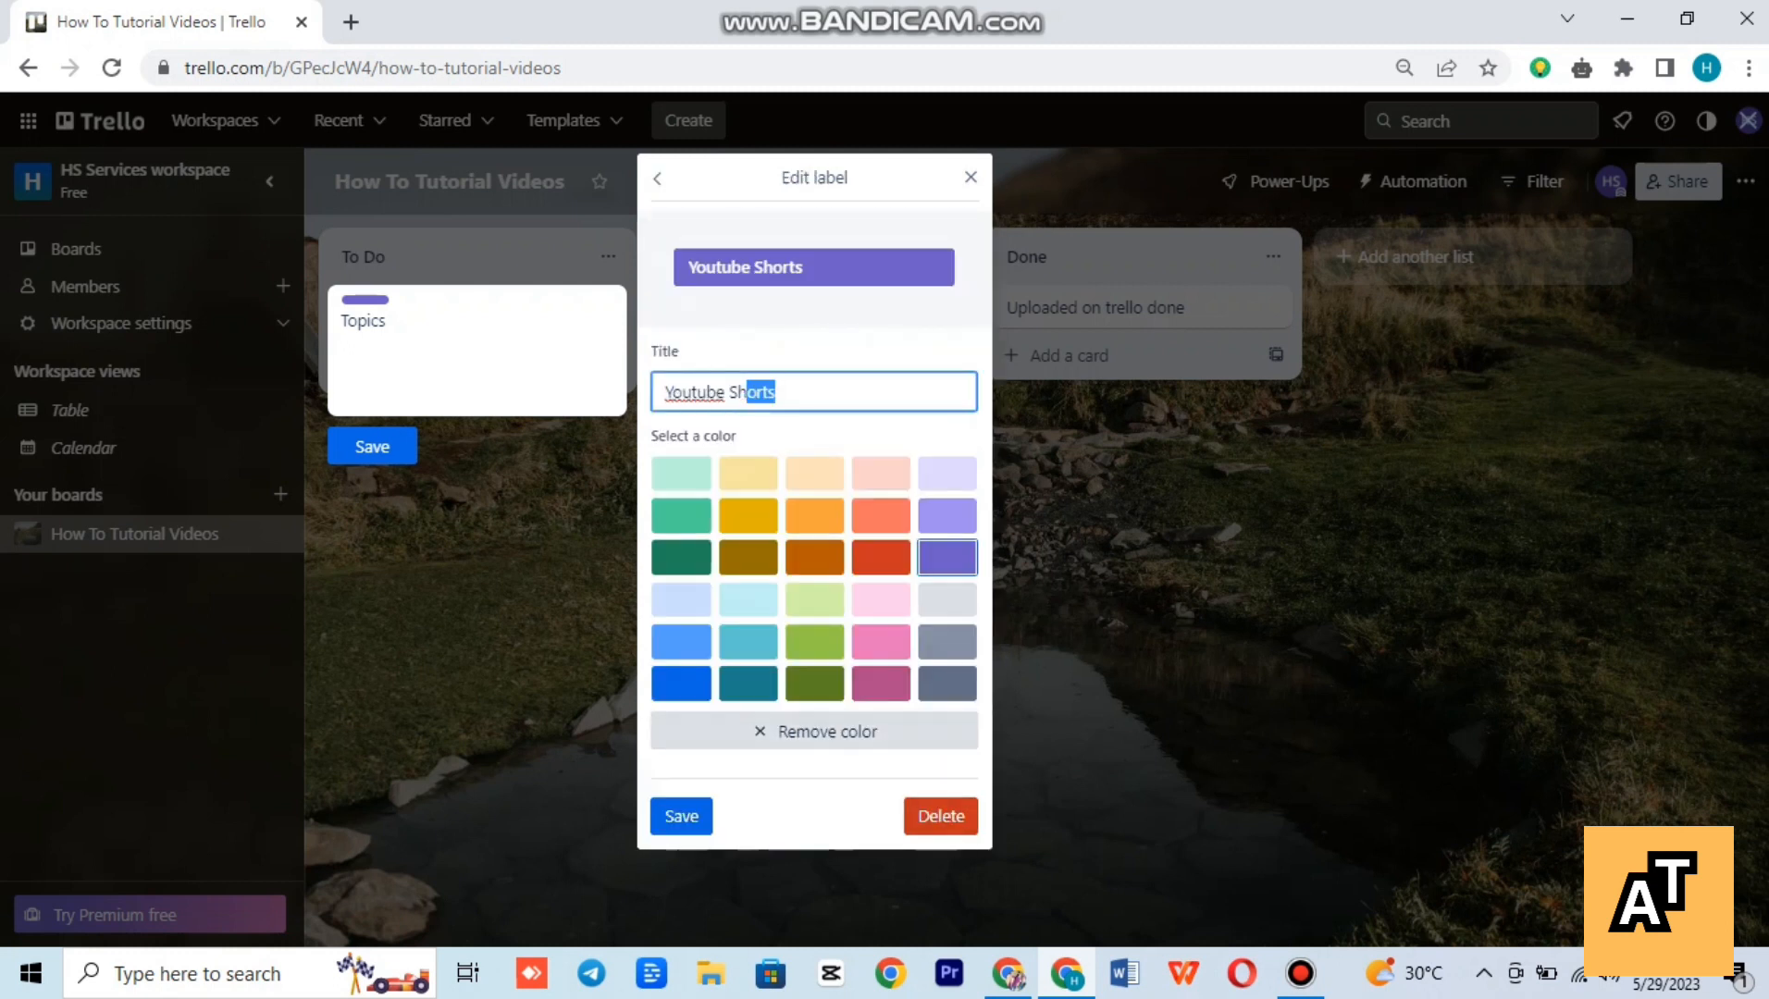